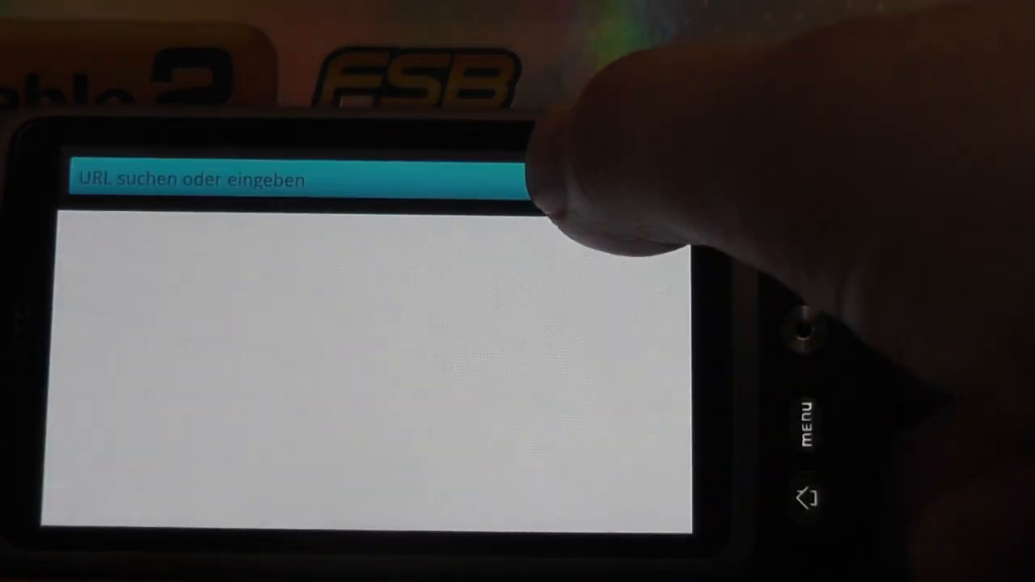
# - Focus the browser's address bar so the keyboard and bookmark suggestions appear
pyautogui.click(250, 180)
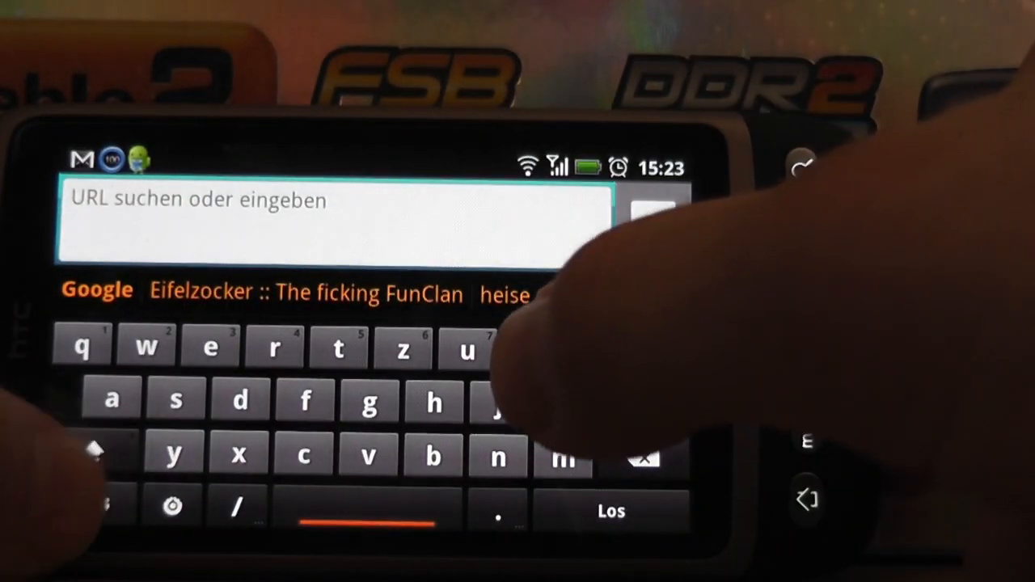